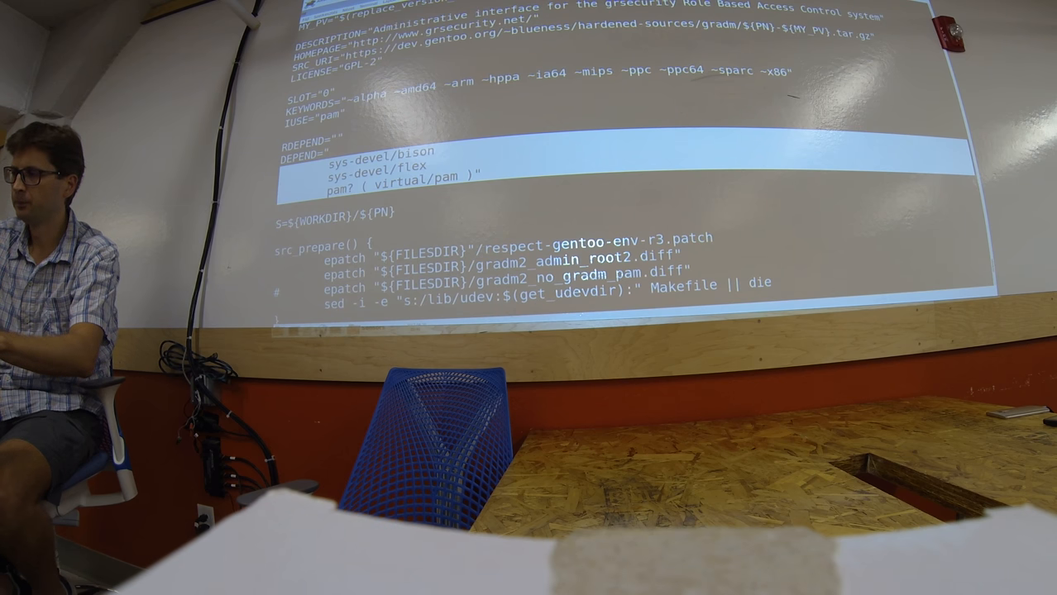
- Scroll through the remainder of the gradm ebuild to its end
scroll(down, 3)
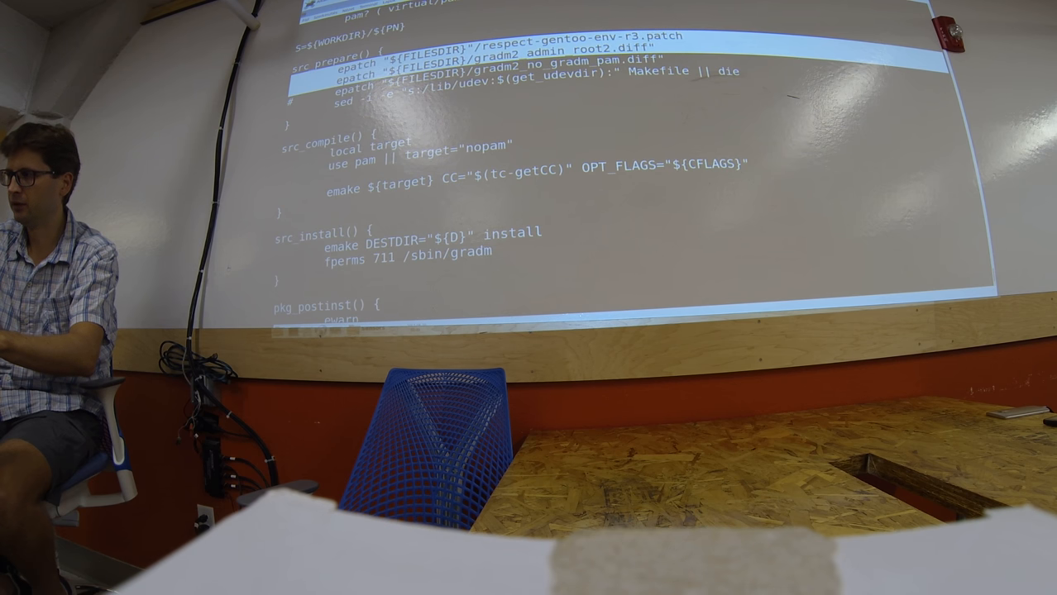
scroll(down, 3)
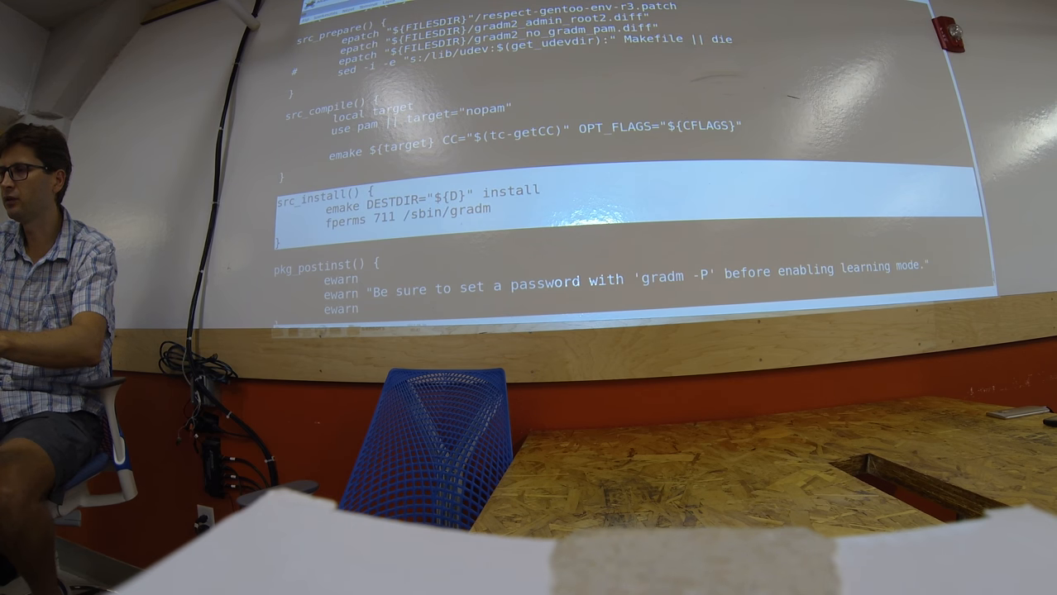
scroll(down, 3)
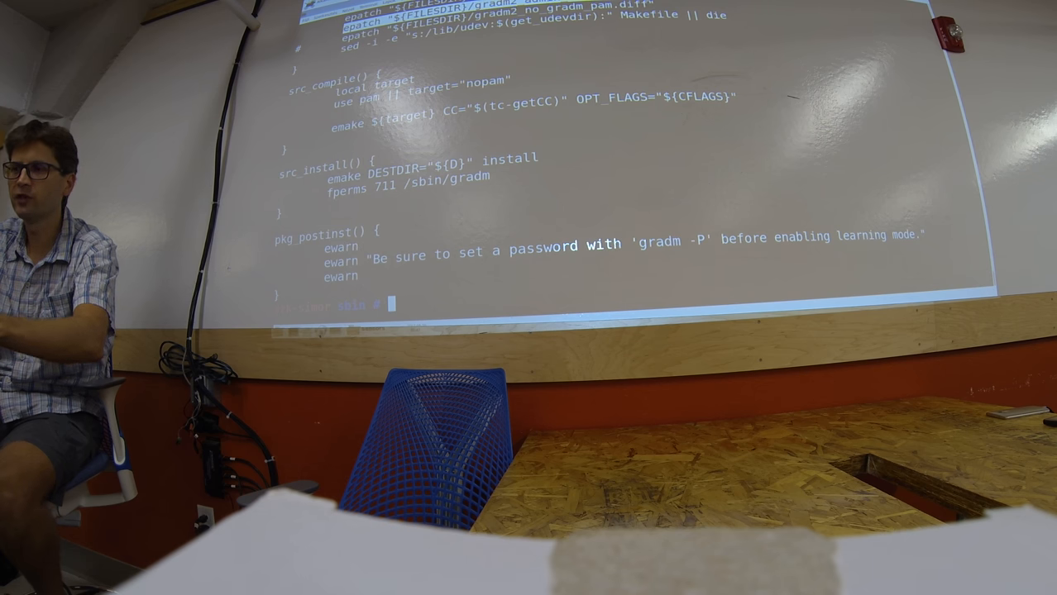
- Move into /etc/portage/patches/sys-apps and confirm the location with pwd
text(cd /etc/)
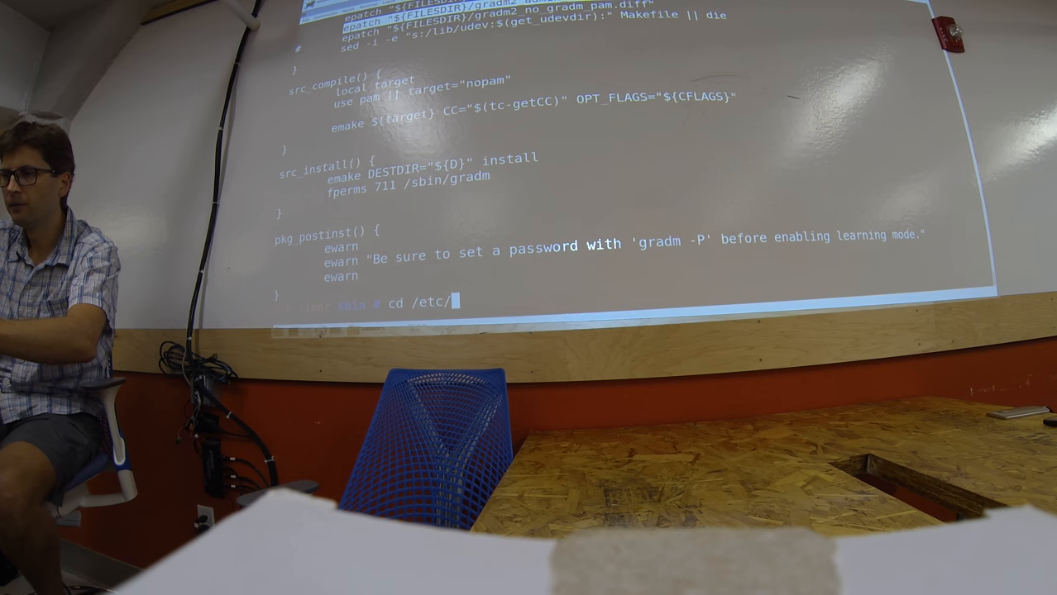
text(pa)
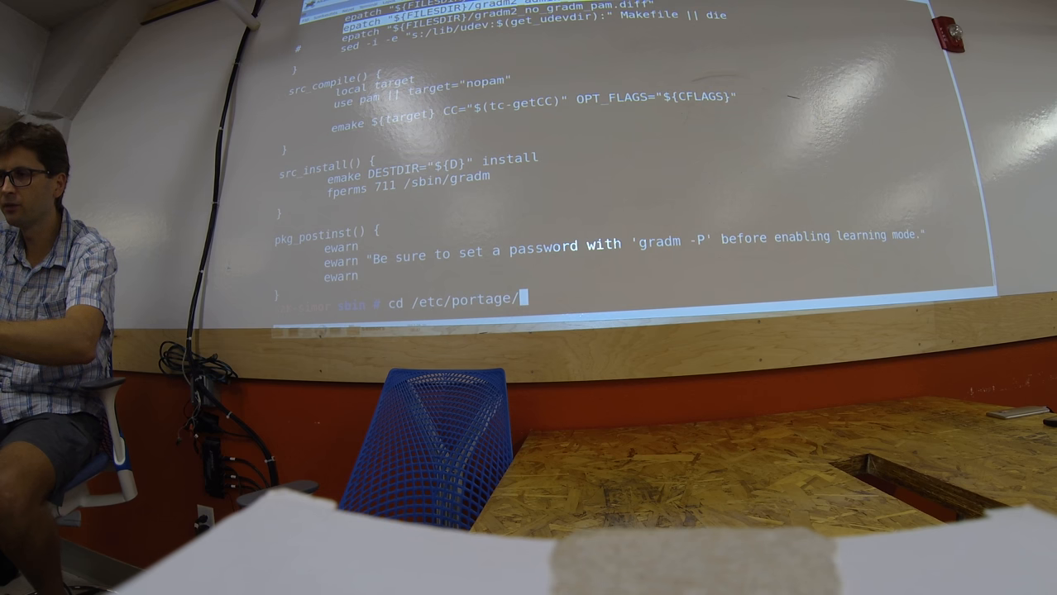
text(patches)
text(ll)
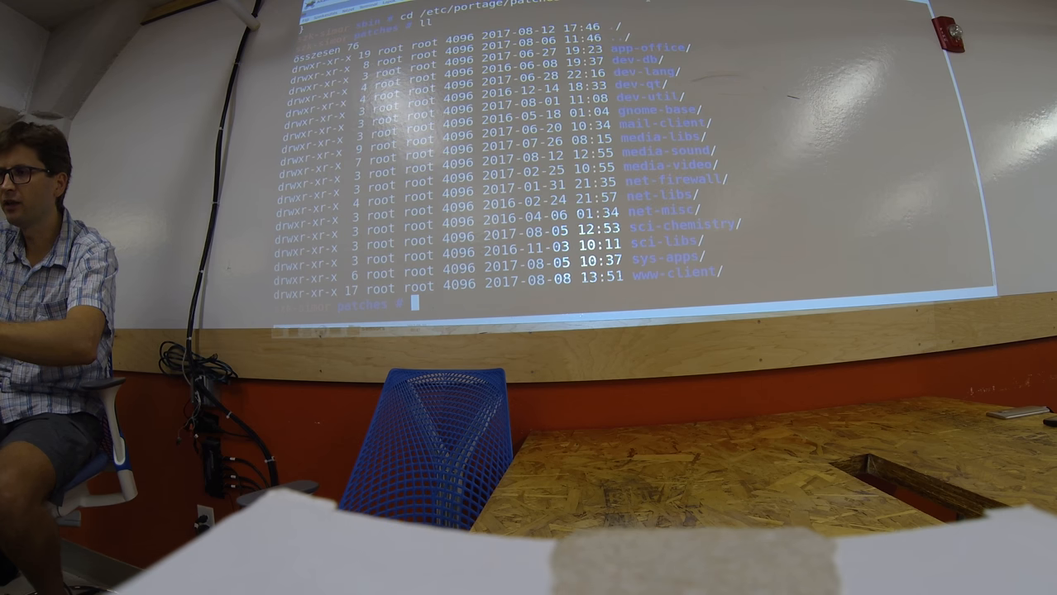
text(cd sys-apps/)
text(ll)
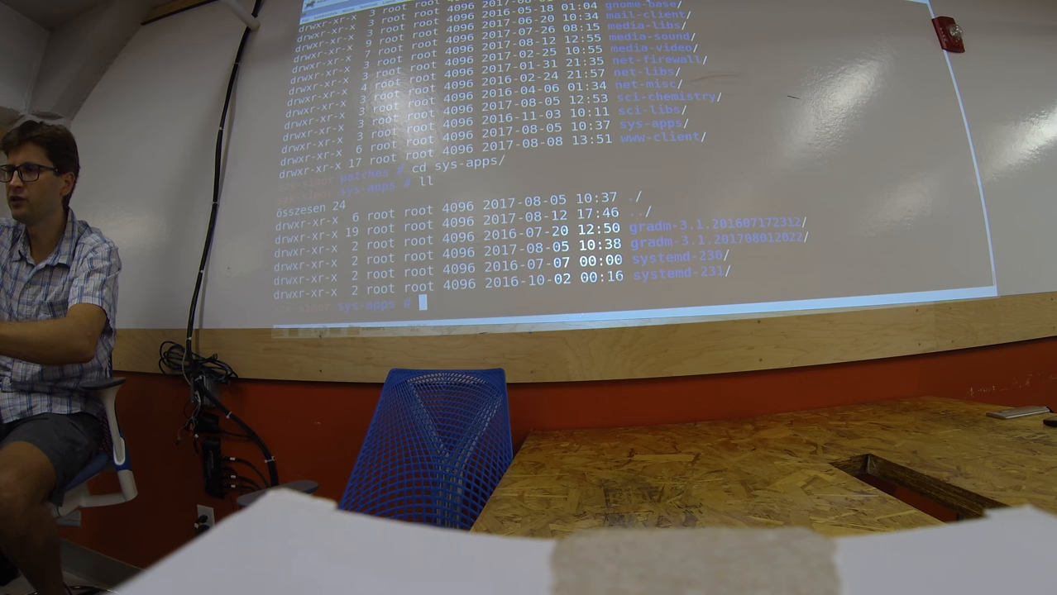
text(pwd)
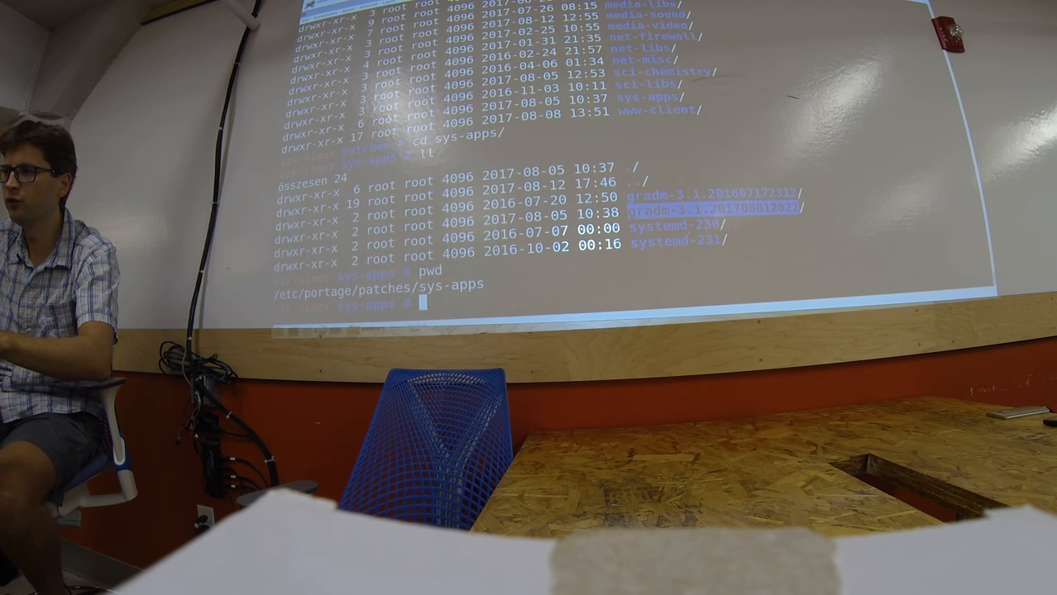
- Enter the gradm-3.1.201708012022 folder, which holds gradm2_admin_root2.diff
text(cd)
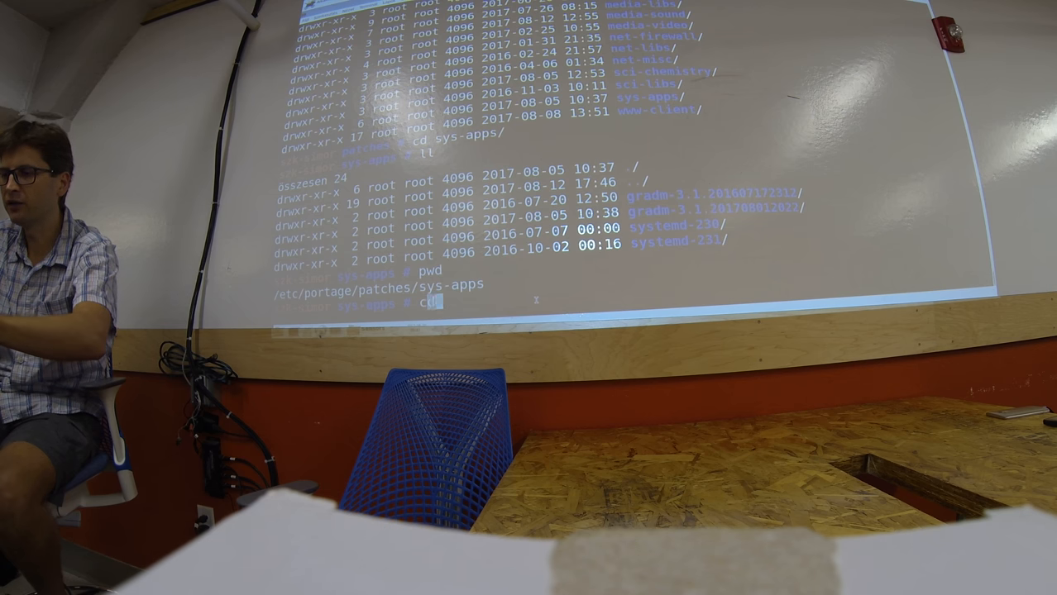
text(cd gradm-3.1.201708012022/)
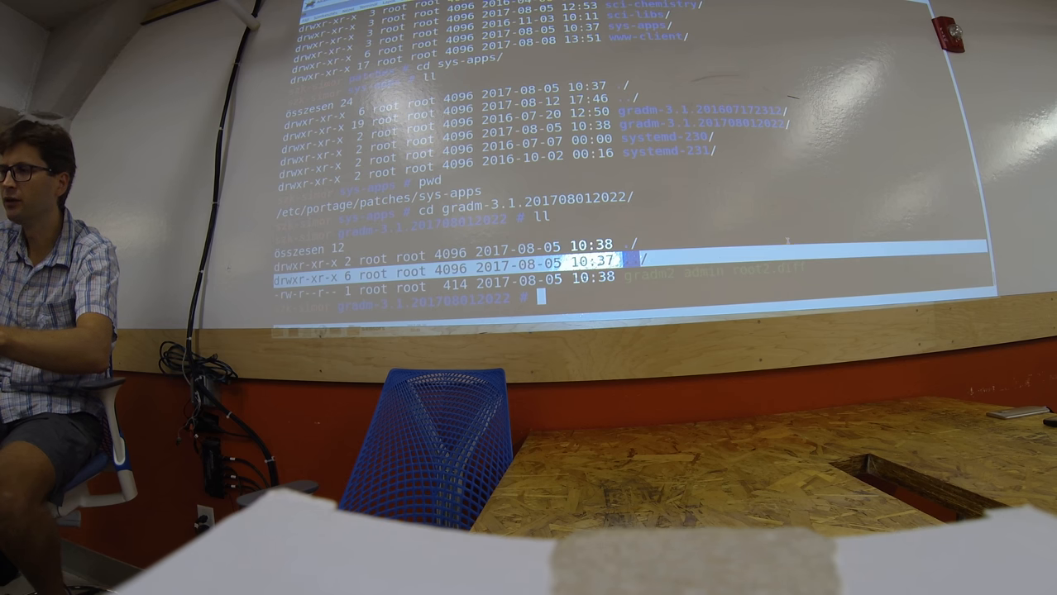
text(ebuild /usr/)
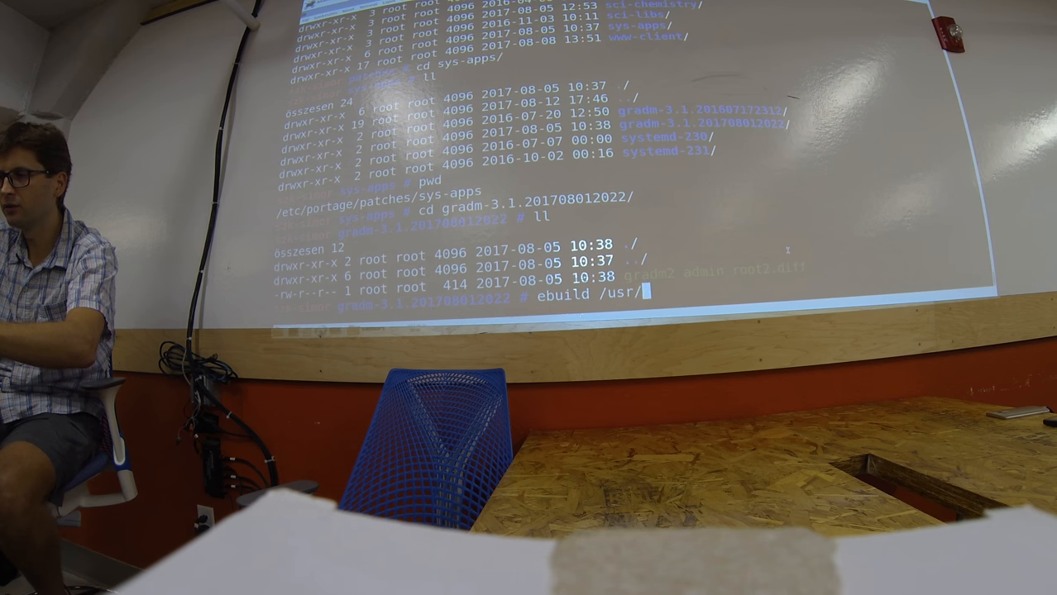
- Run ebuild unpack on /usr/portage/sys-apps/gradm/gradm-3.1.201708012022.ebuild to verify and extract sources
text(portage/p)
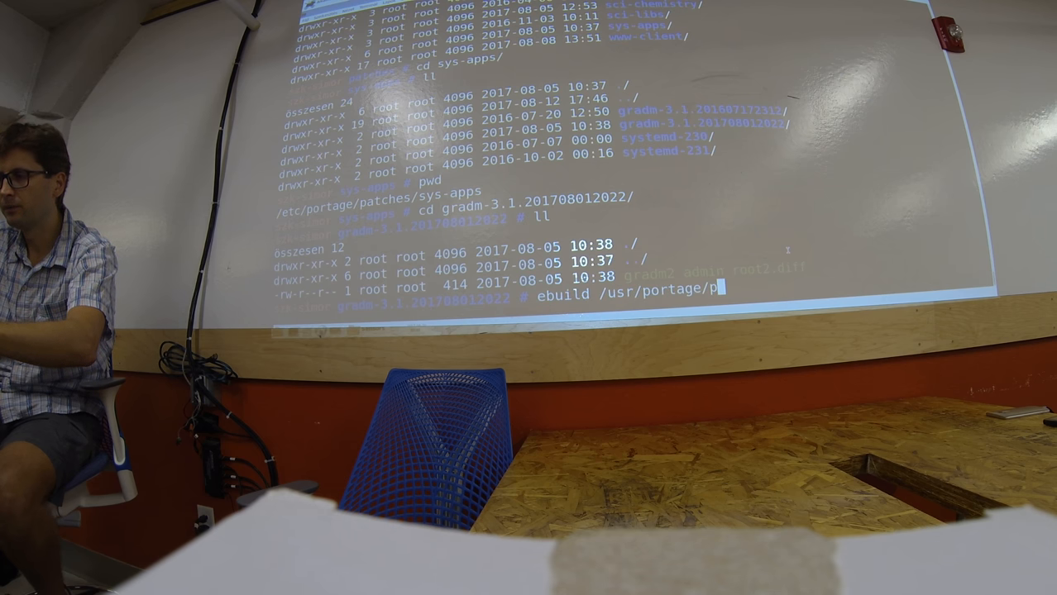
text(sys-apps/gr)
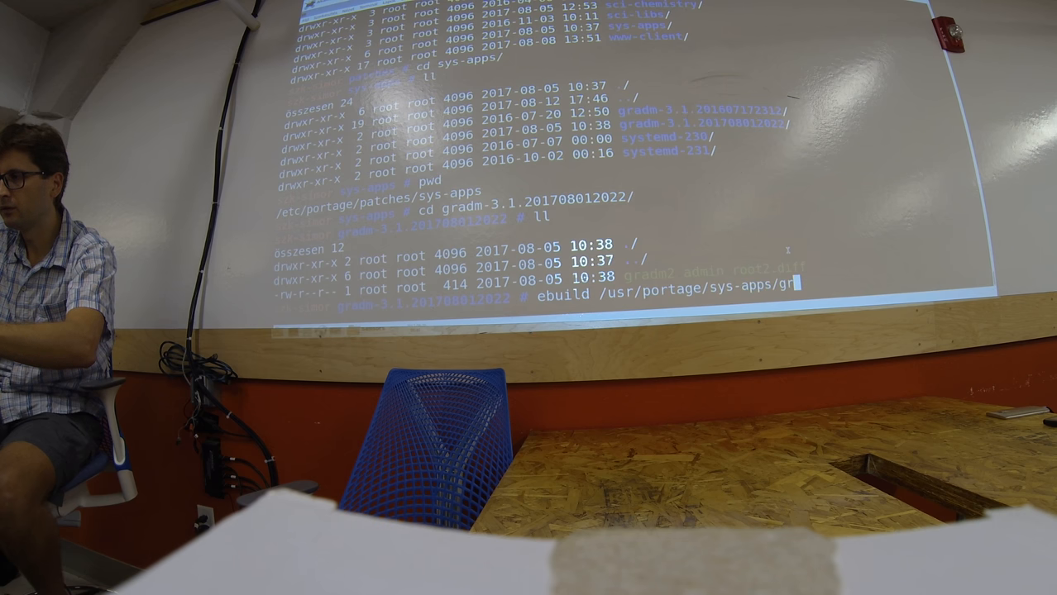
text(adm/gradm-3.1.201)
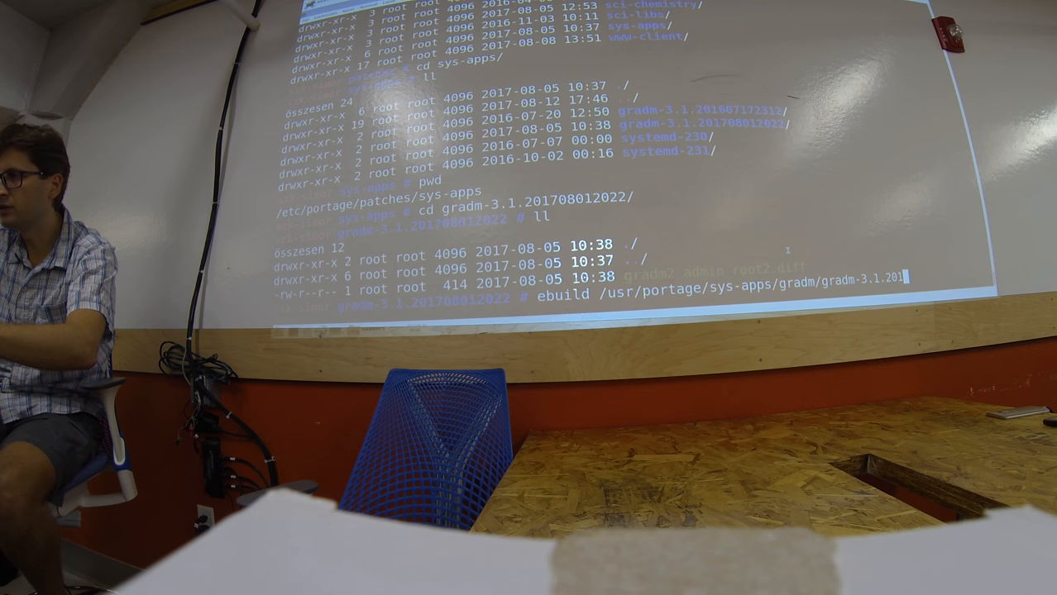
key(Return)
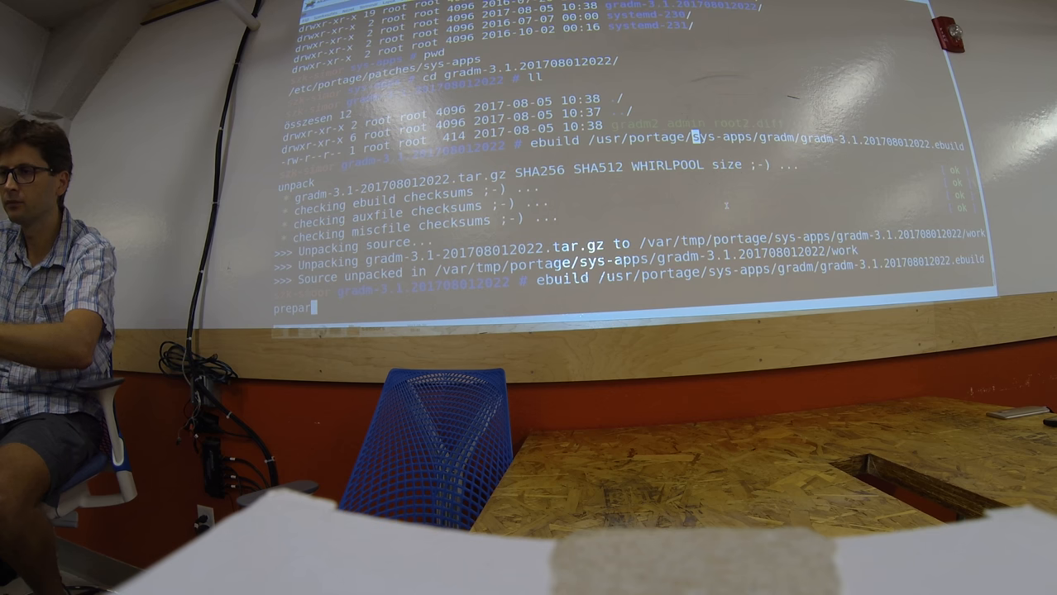
key(Return)
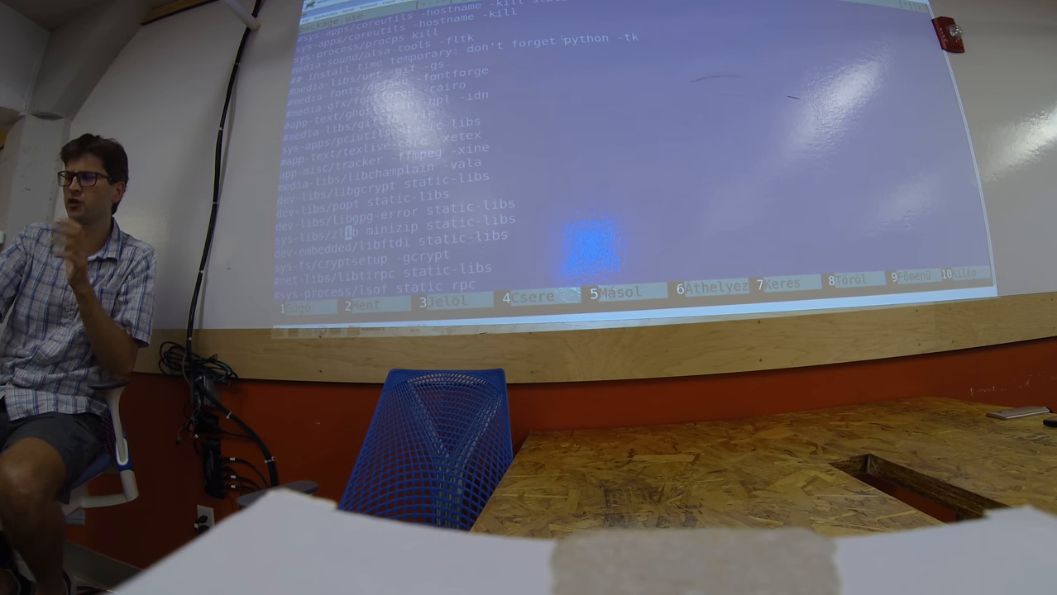
- Scroll through package.use entries such as minizip and static-libs
scroll(down, 3)
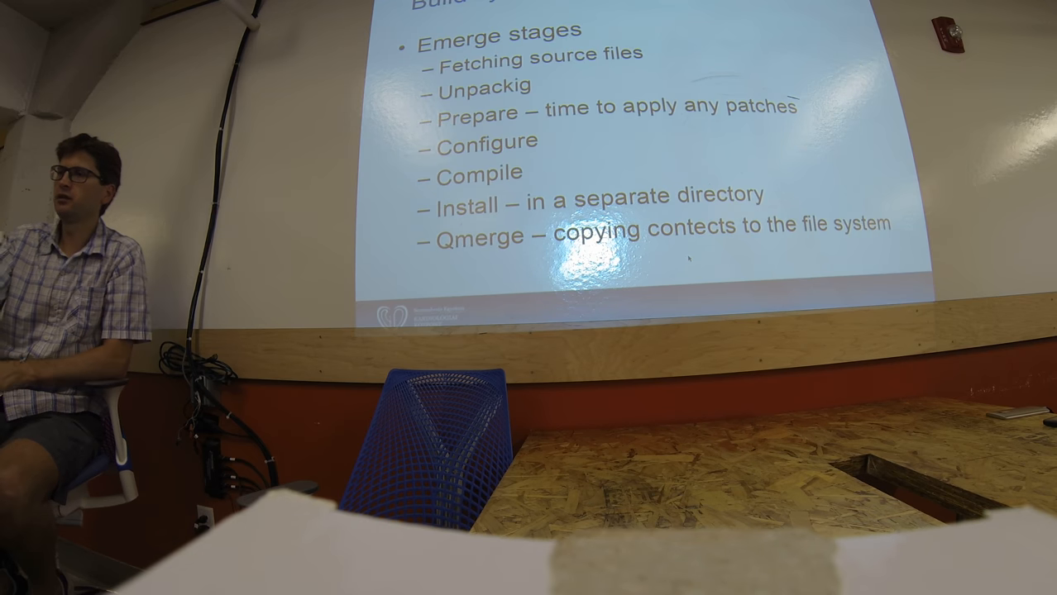
- Advance to the Emerge stages slide, from fetching sources through qmerge
key(right)
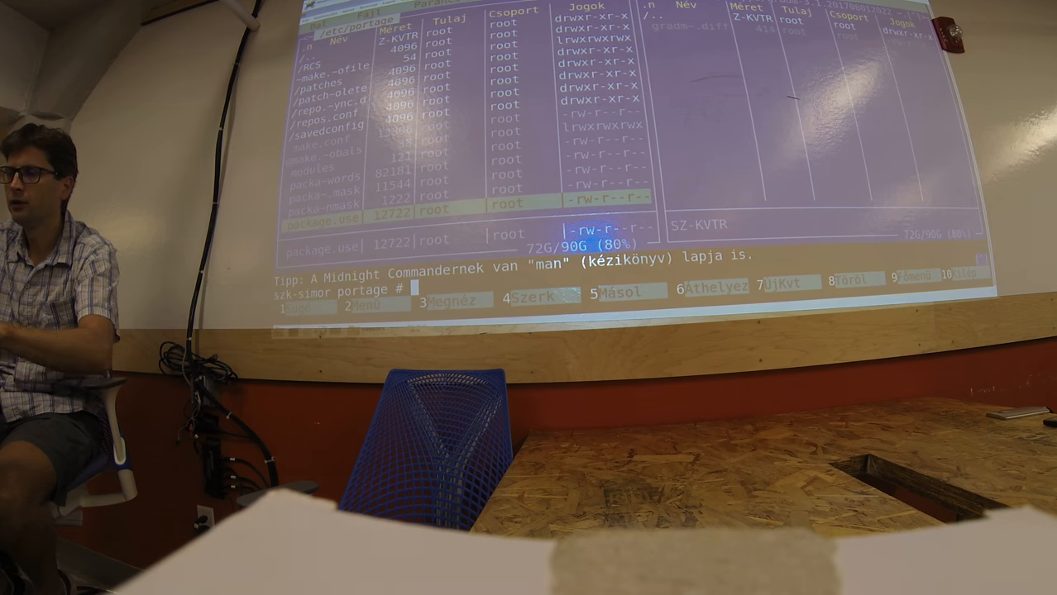
- Leave Midnight Commander's /etc/portage listing and return to the shell
text(0)
text(emerge -vp gentoo)
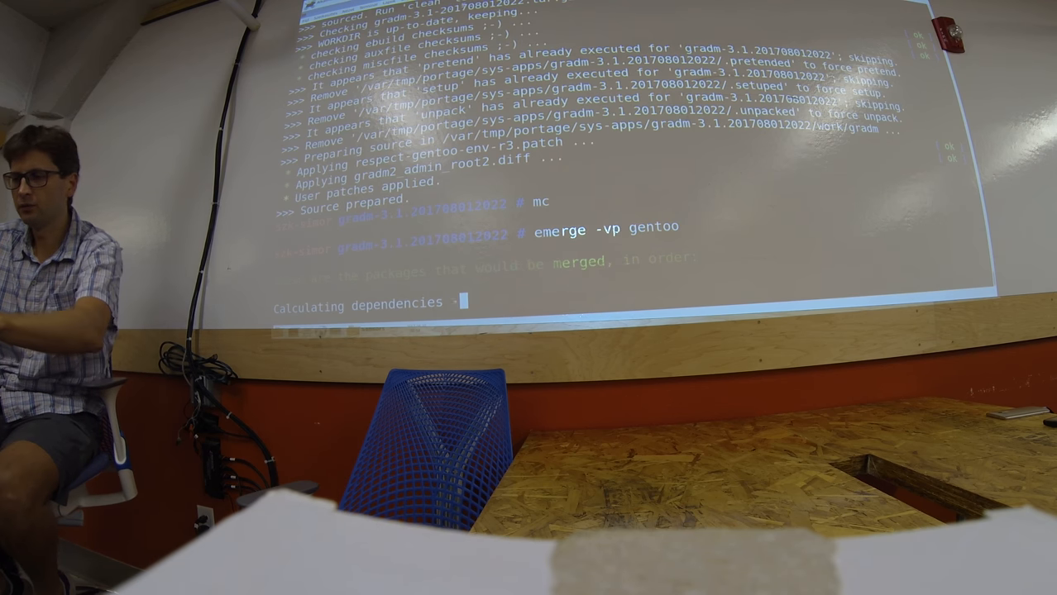
- Interrupt the emerge -vp gentoo run and enter emerge -vp ffmpeg instead
key(ctrl+c)
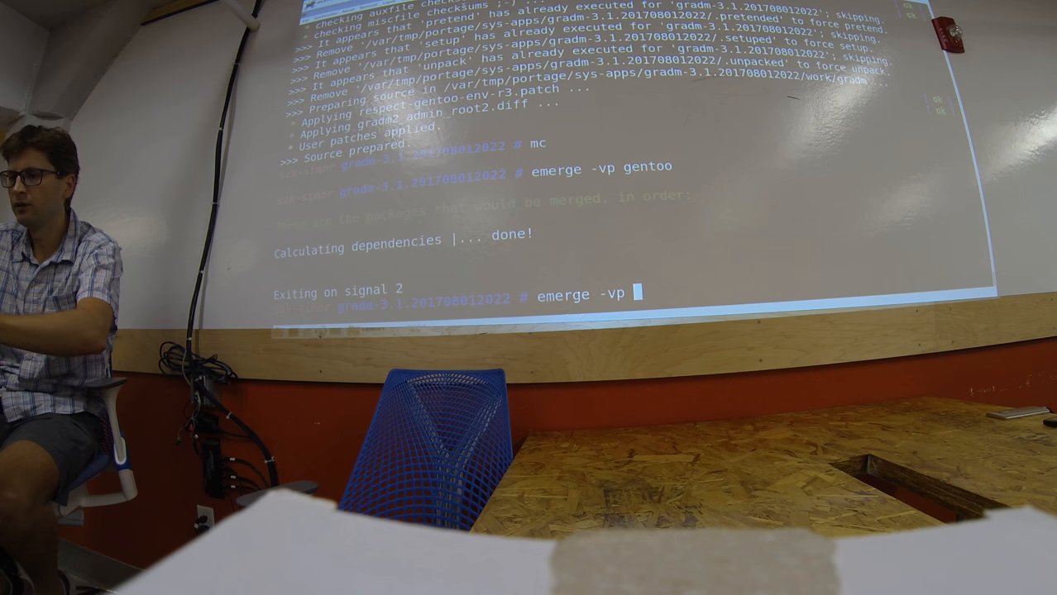
text(ffmpeg)
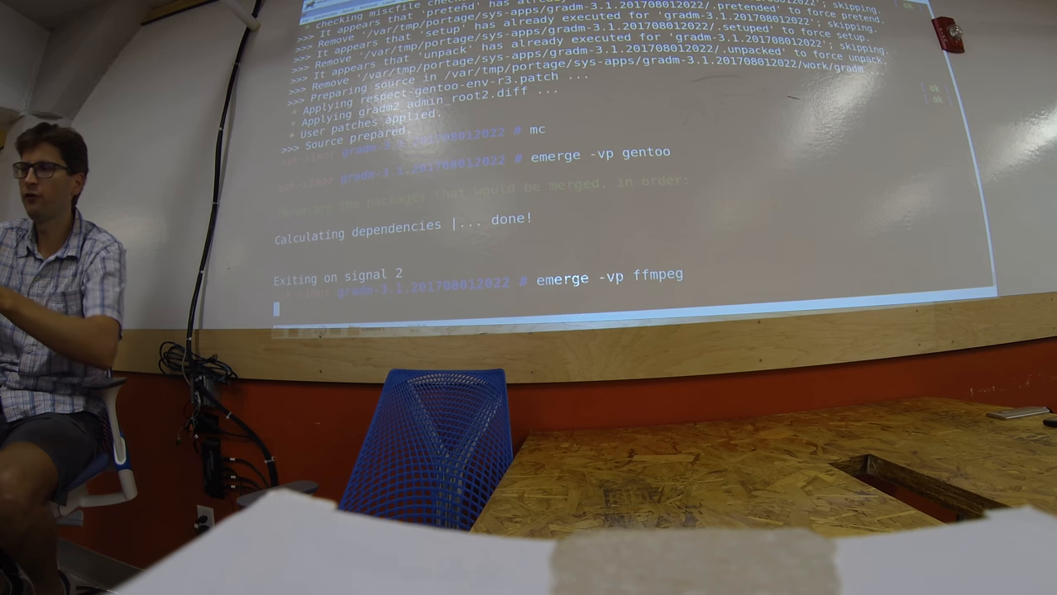